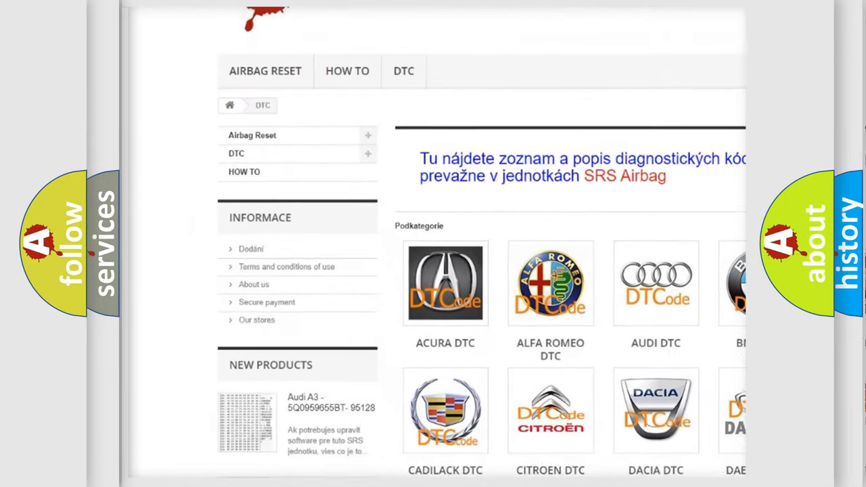
scroll(down, 3)
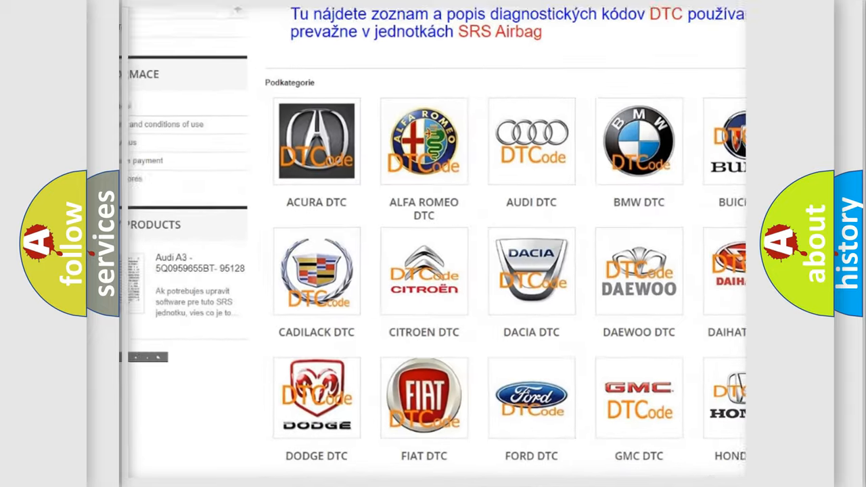
scroll(down, 3)
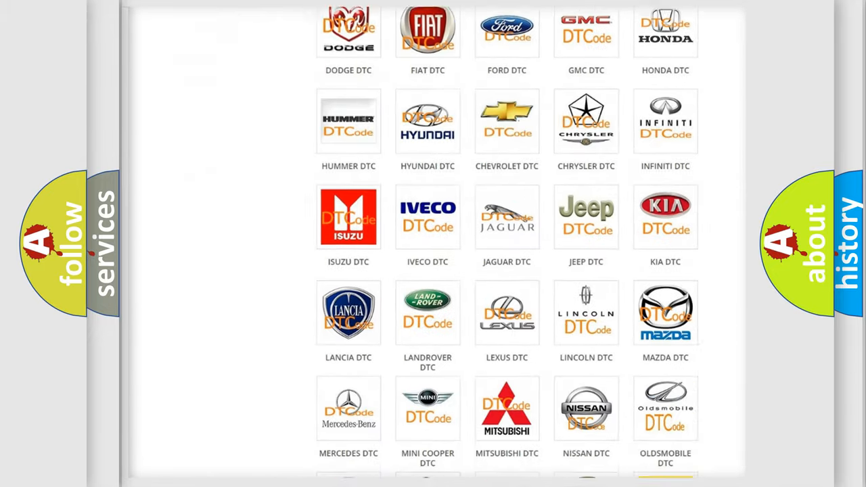
scroll(down, 3)
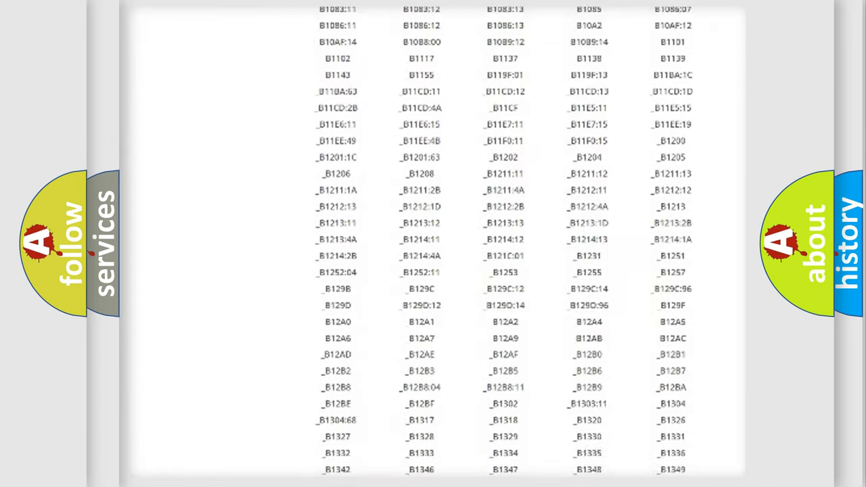
scroll(down, 3)
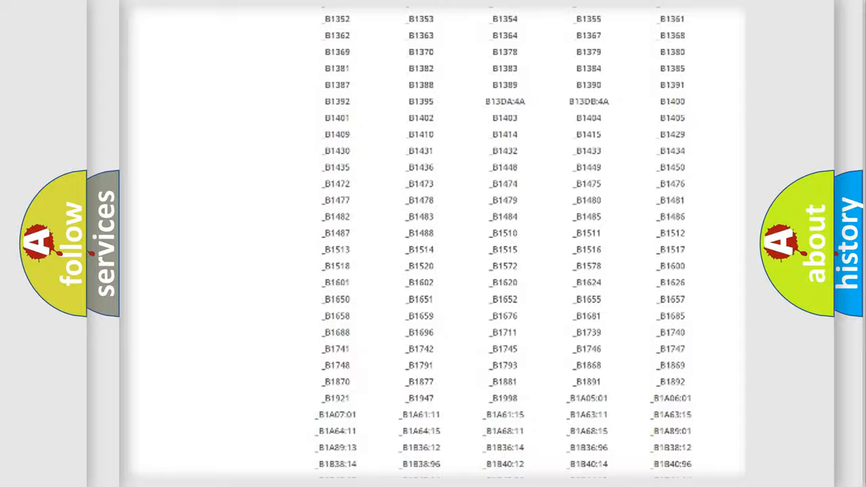
scroll(up, 3)
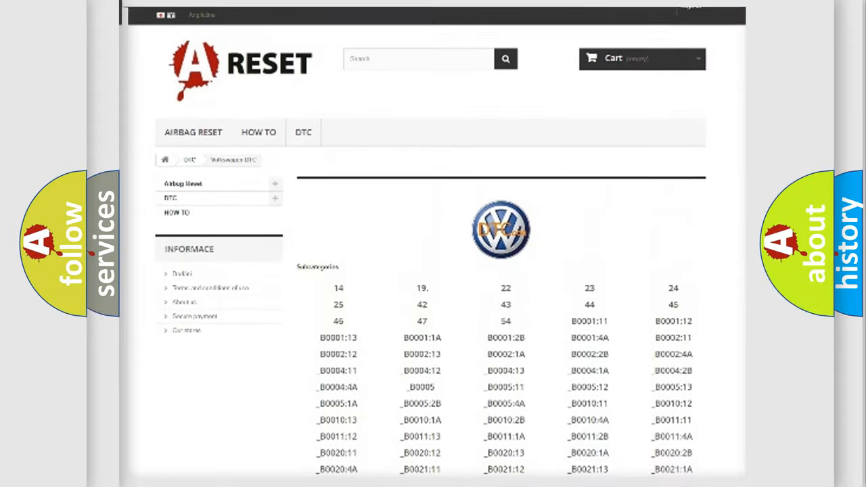